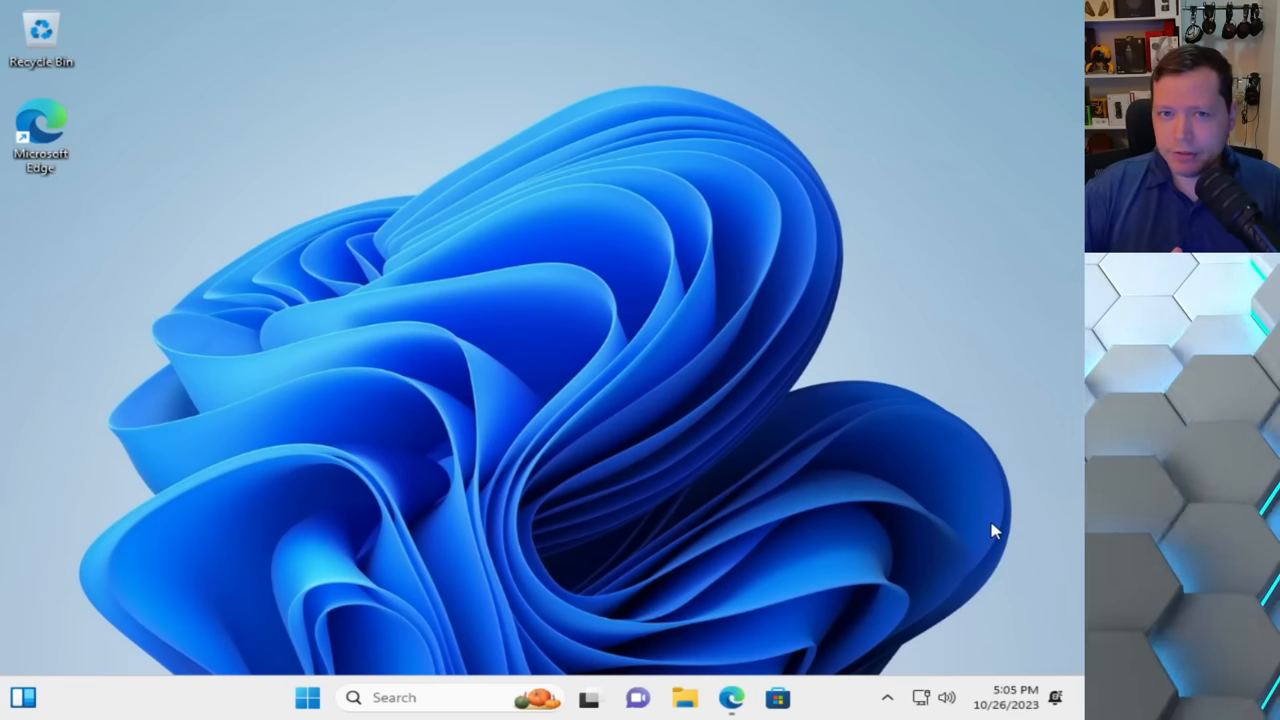
{"action": "mouse_move", "coordinate": [520, 644]}
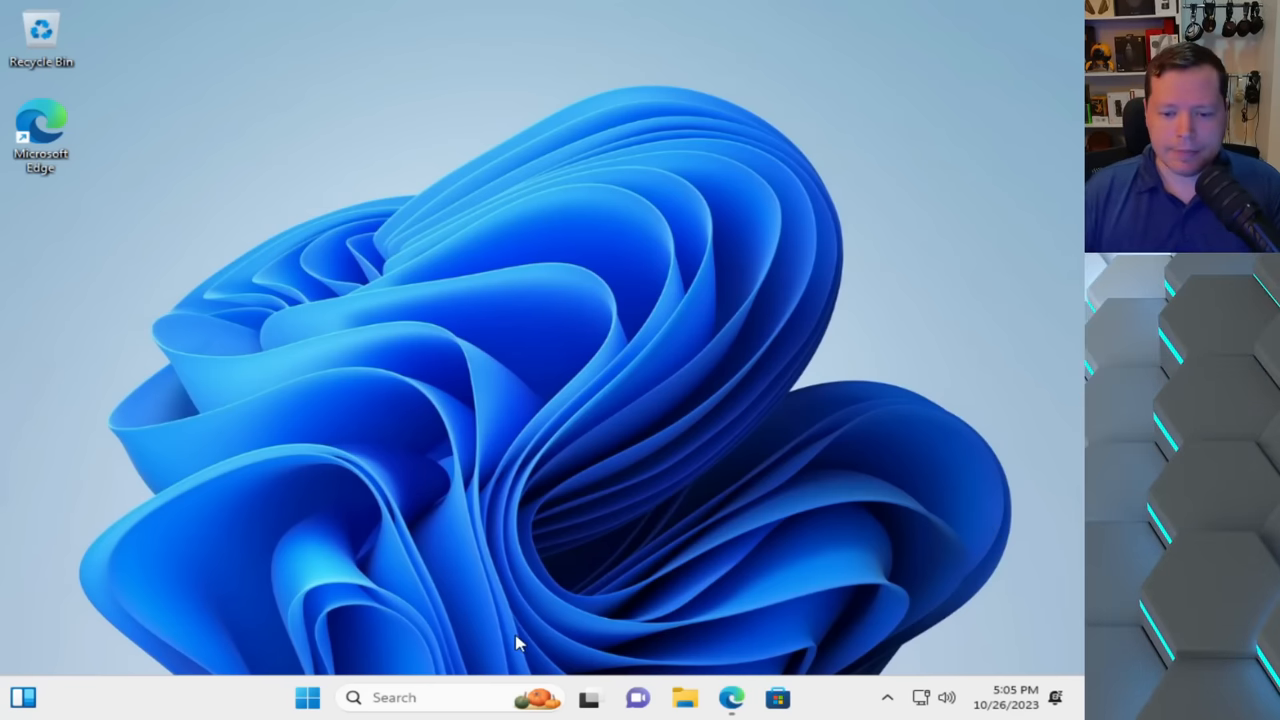
{"action": "mouse_move", "coordinate": [730, 660]}
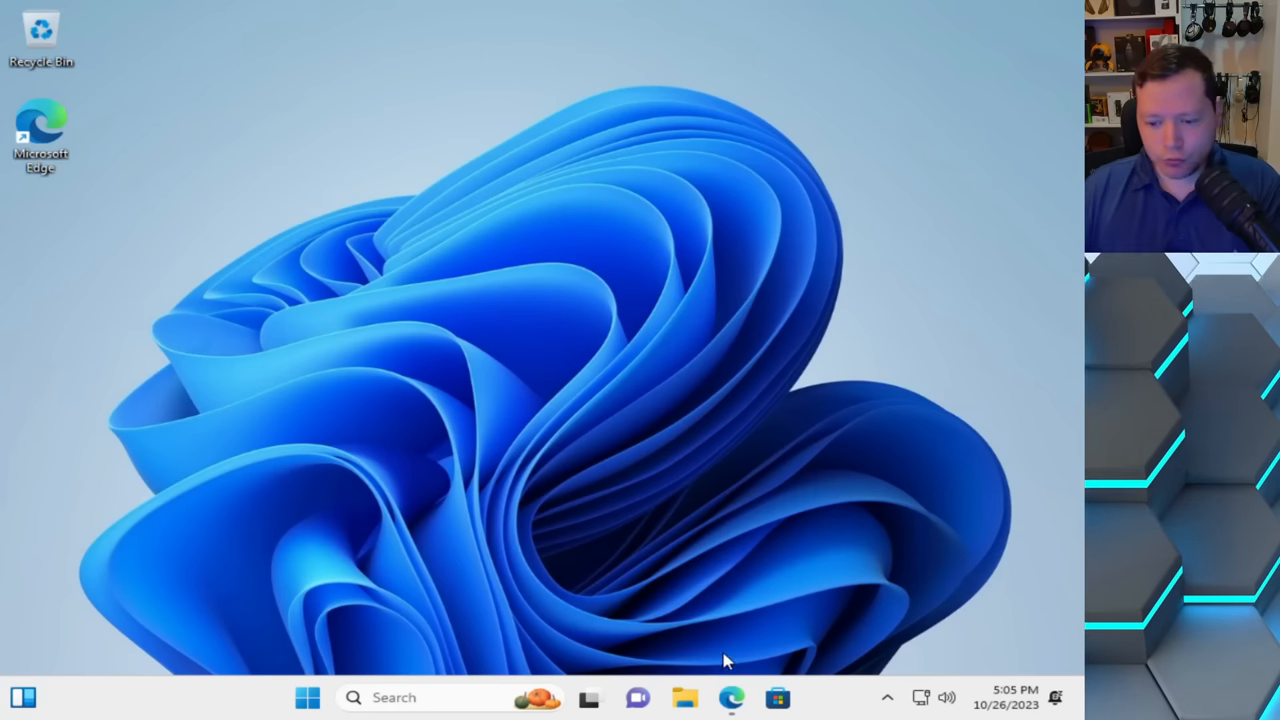
{"action": "mouse_move", "coordinate": [738, 696]}
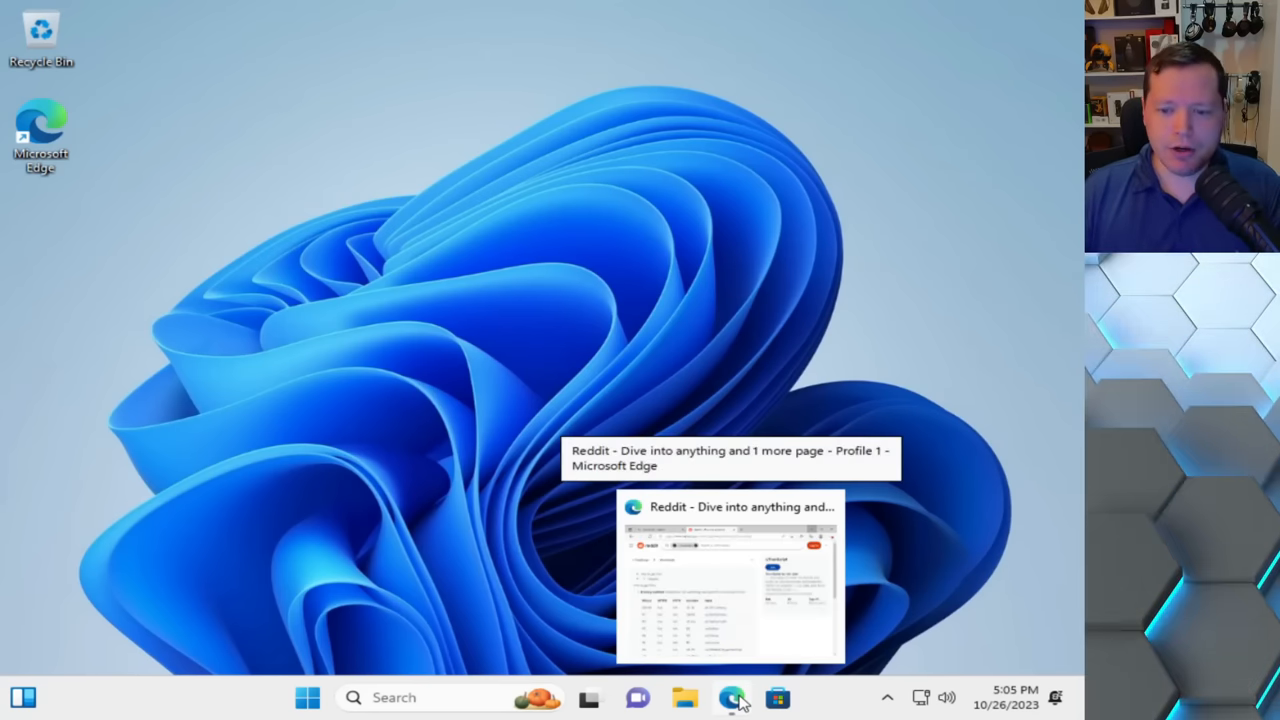
Step: Restore the Reddit window and reveal the wiki's mirror table with HTTPS and HTTP links
{"action": "left_click", "coordinate": [732, 696]}
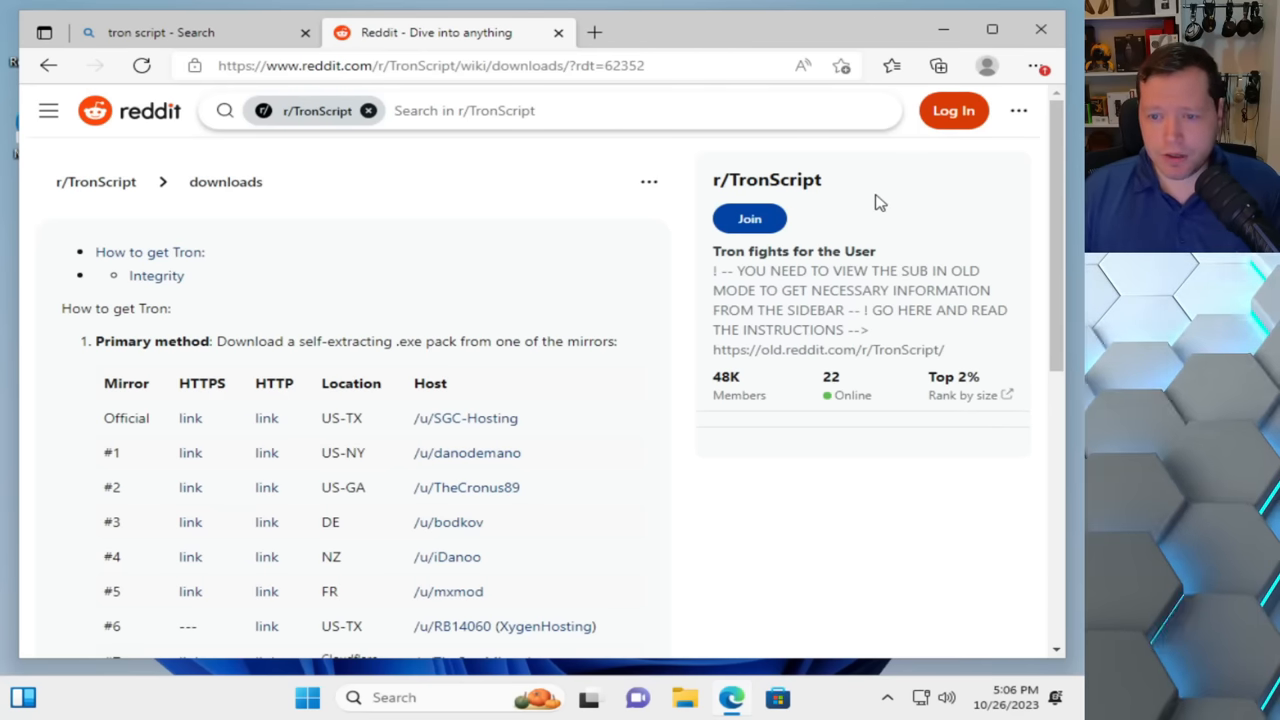
{"action": "mouse_move", "coordinate": [448, 176]}
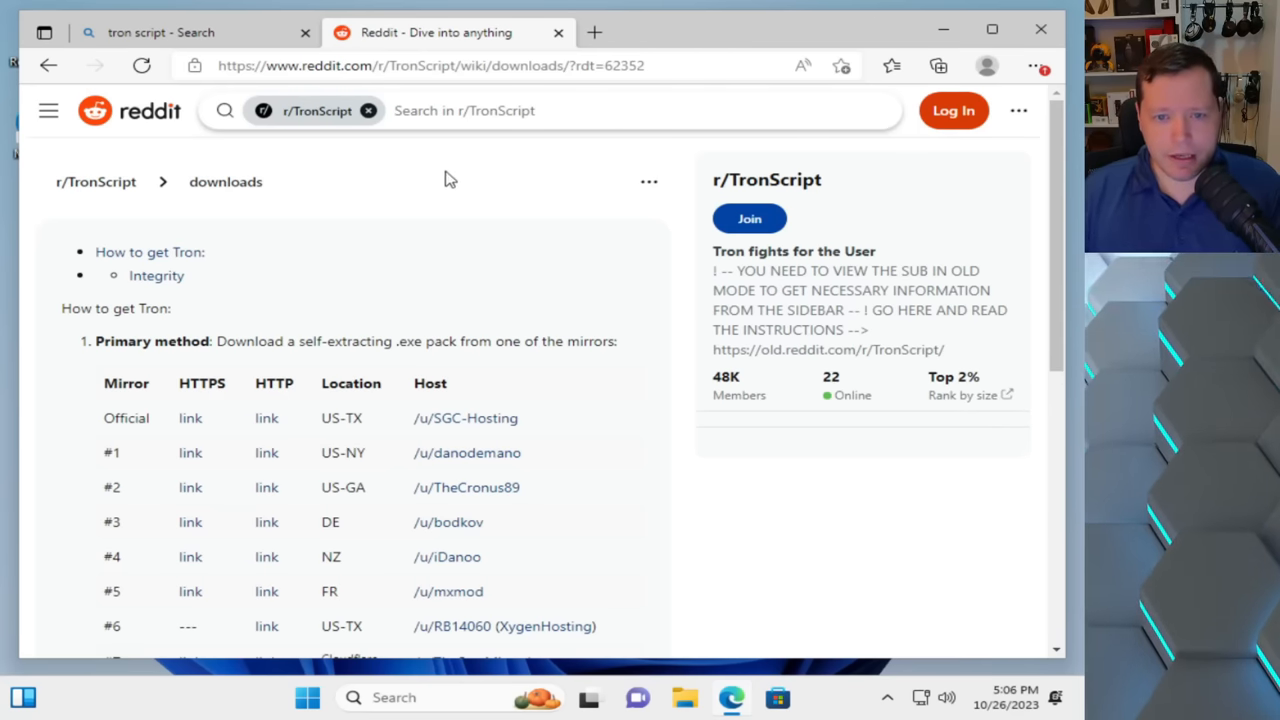
{"action": "scroll", "scroll_direction": "down", "scroll_amount": 3}
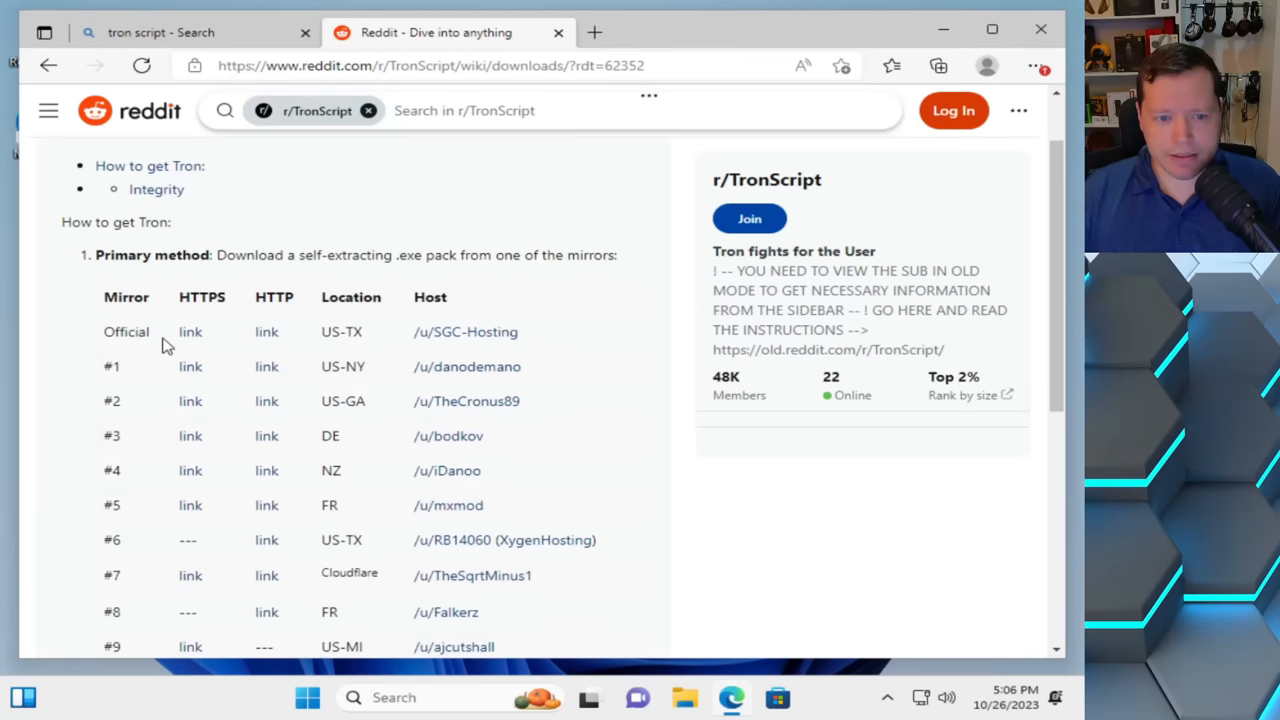
{"action": "mouse_move", "coordinate": [190, 344]}
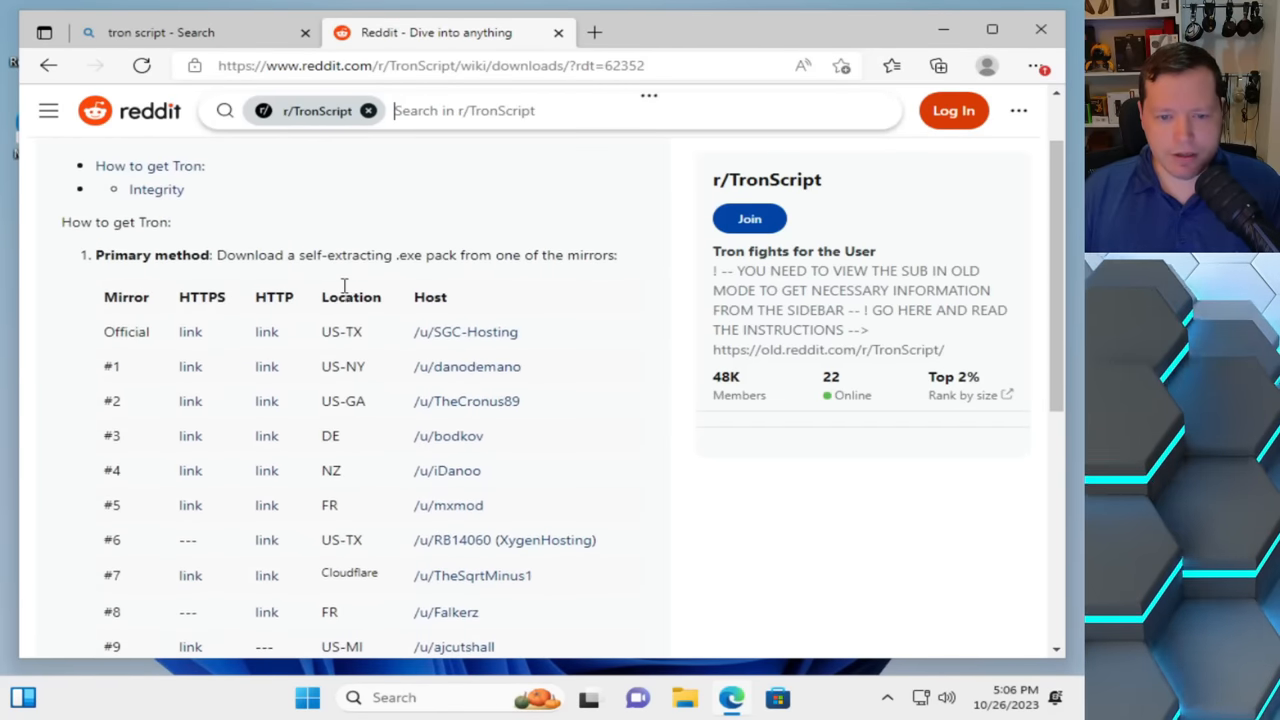
{"action": "mouse_move", "coordinate": [190, 332]}
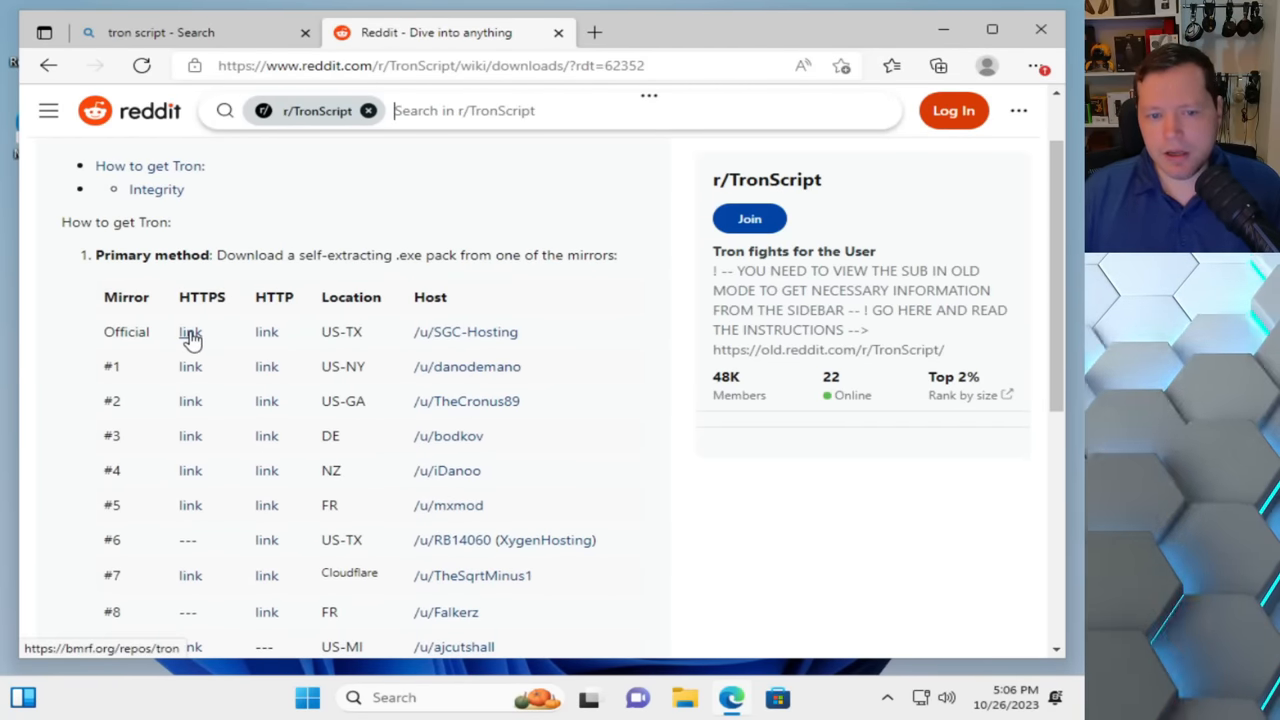
Step: Follow the Official mirror's HTTPS link and start downloading Tron v12.0.6 (2023-10-17).exe
{"action": "left_click", "coordinate": [190, 332]}
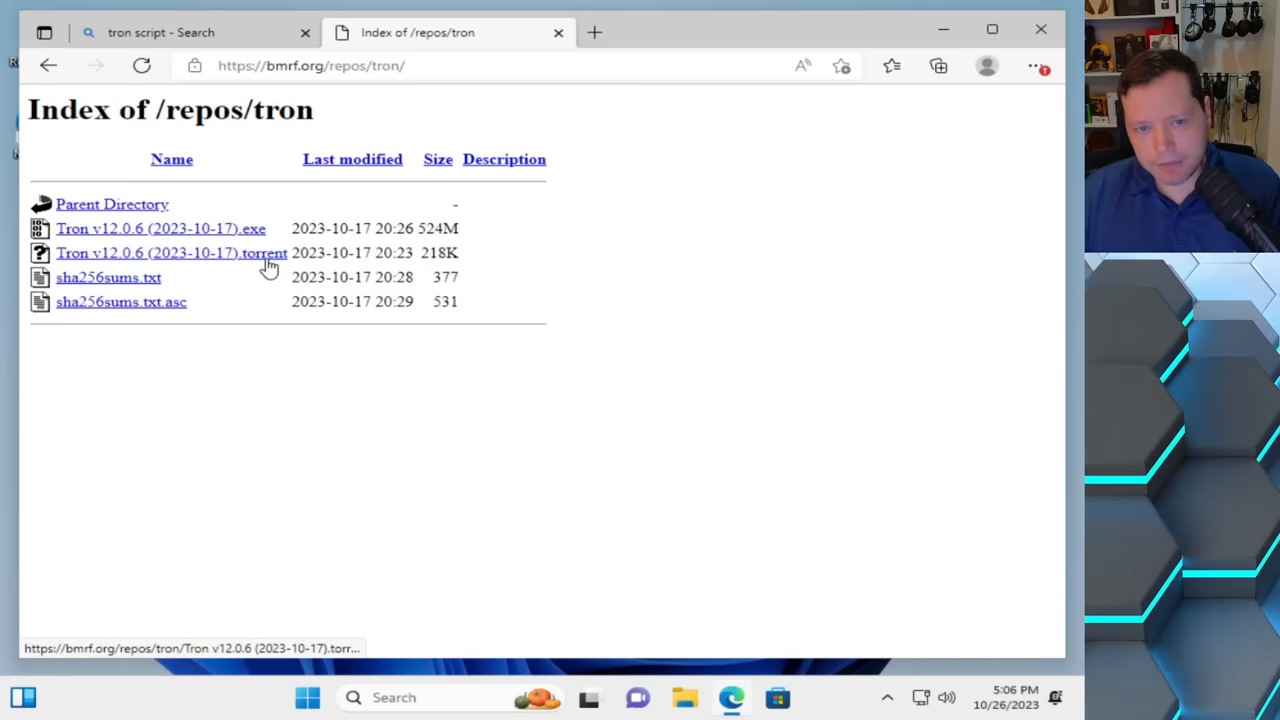
{"action": "mouse_move", "coordinate": [248, 234]}
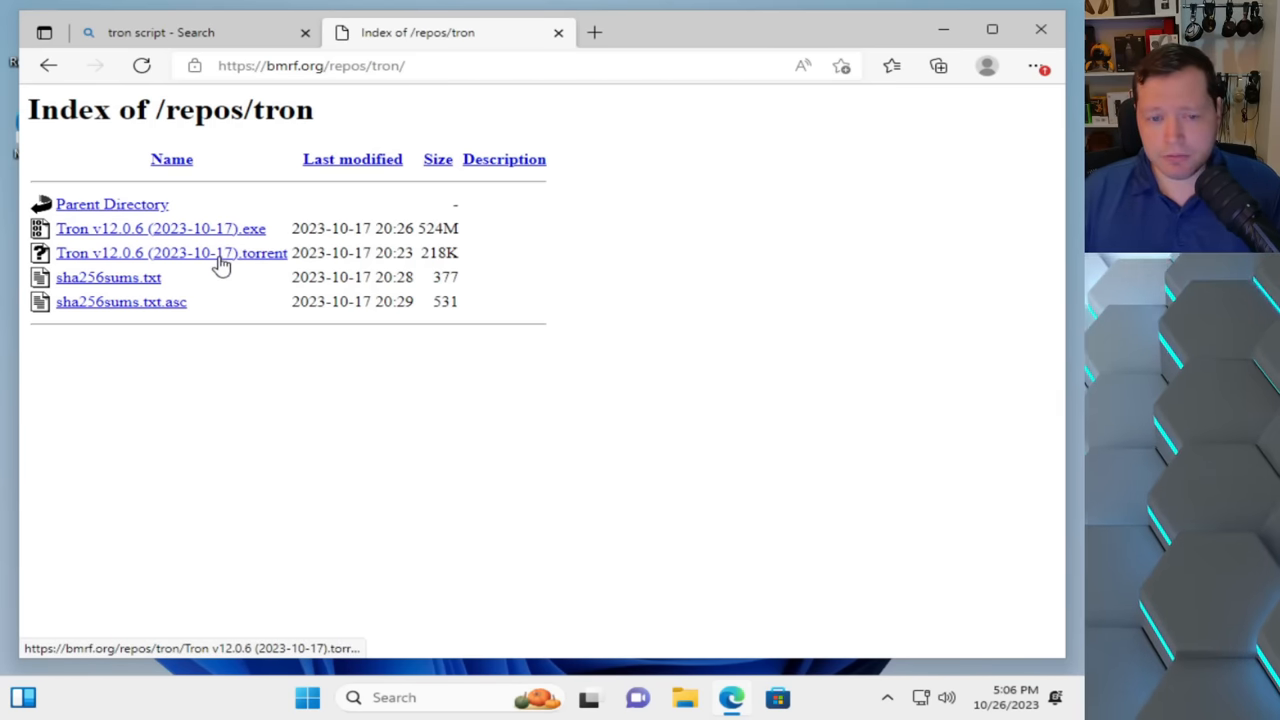
{"action": "mouse_move", "coordinate": [240, 228]}
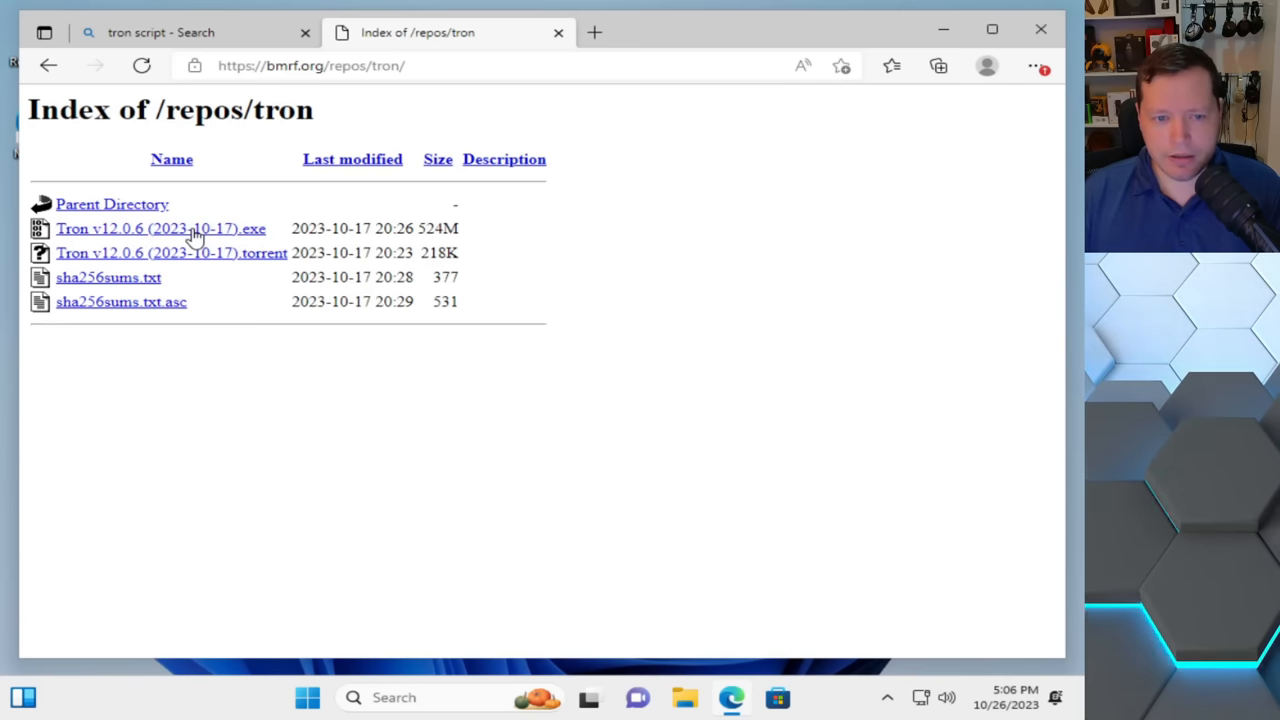
{"action": "left_click", "coordinate": [160, 228]}
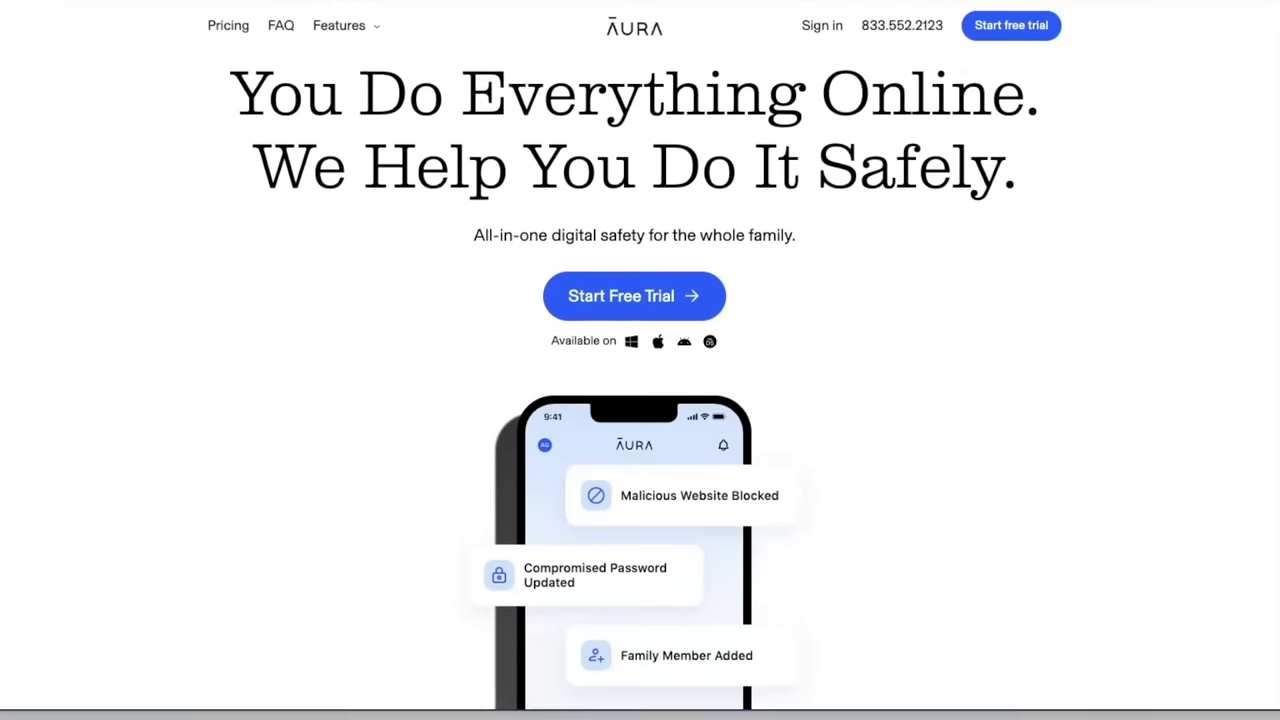
Step: Scroll the Aura page past the credit-alert features to the Data brokers opt-out list
{"action": "scroll", "scroll_direction": "down", "scroll_amount": 3}
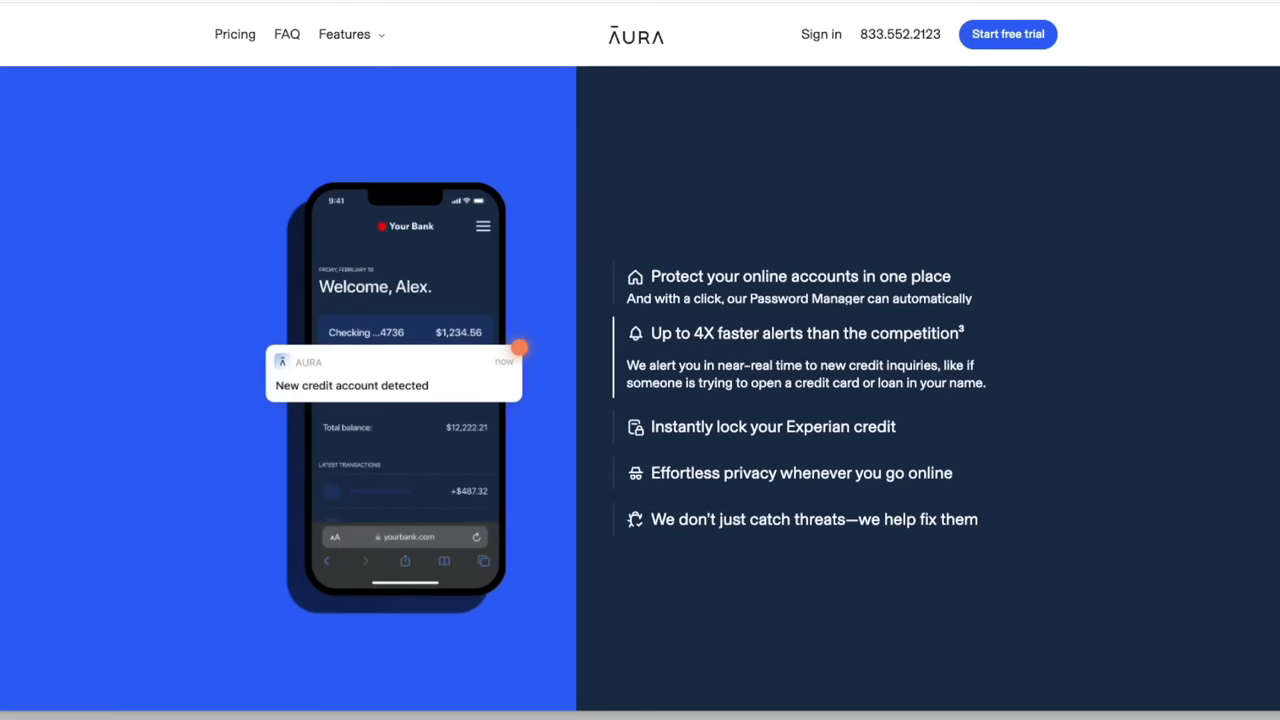
{"action": "scroll", "scroll_direction": "down", "scroll_amount": 3}
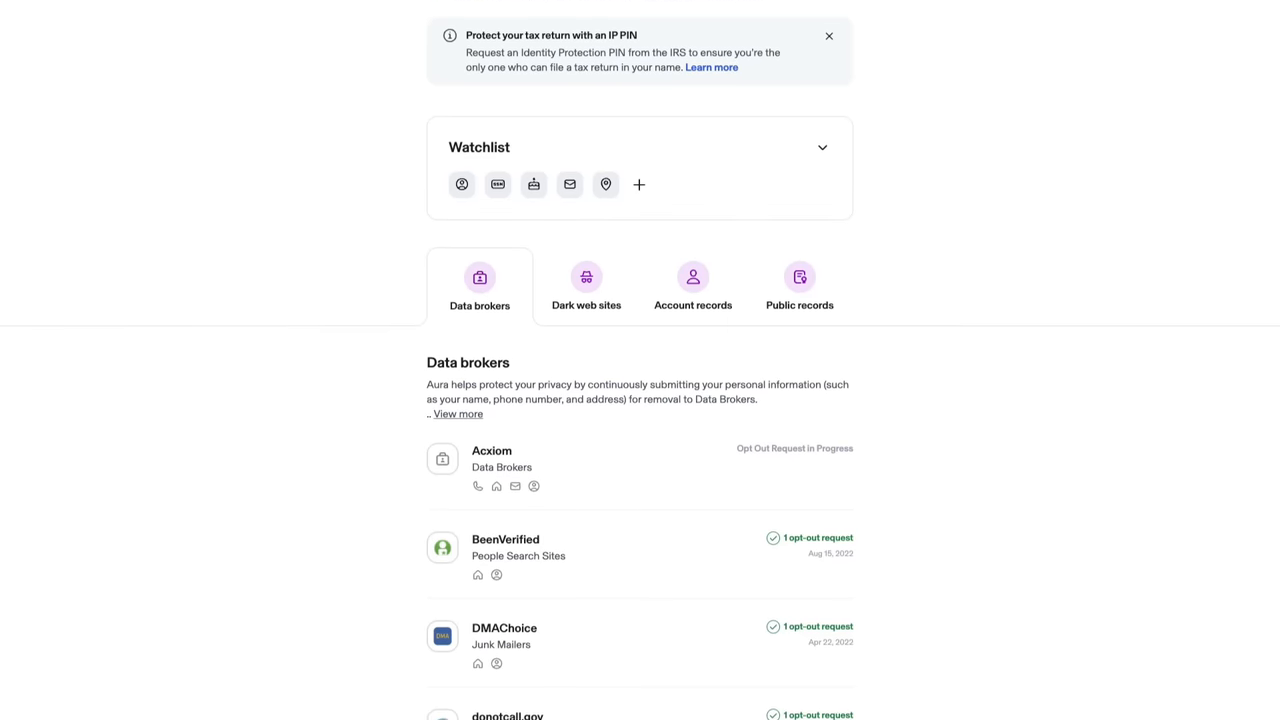
{"action": "scroll", "scroll_direction": "down", "scroll_amount": 3}
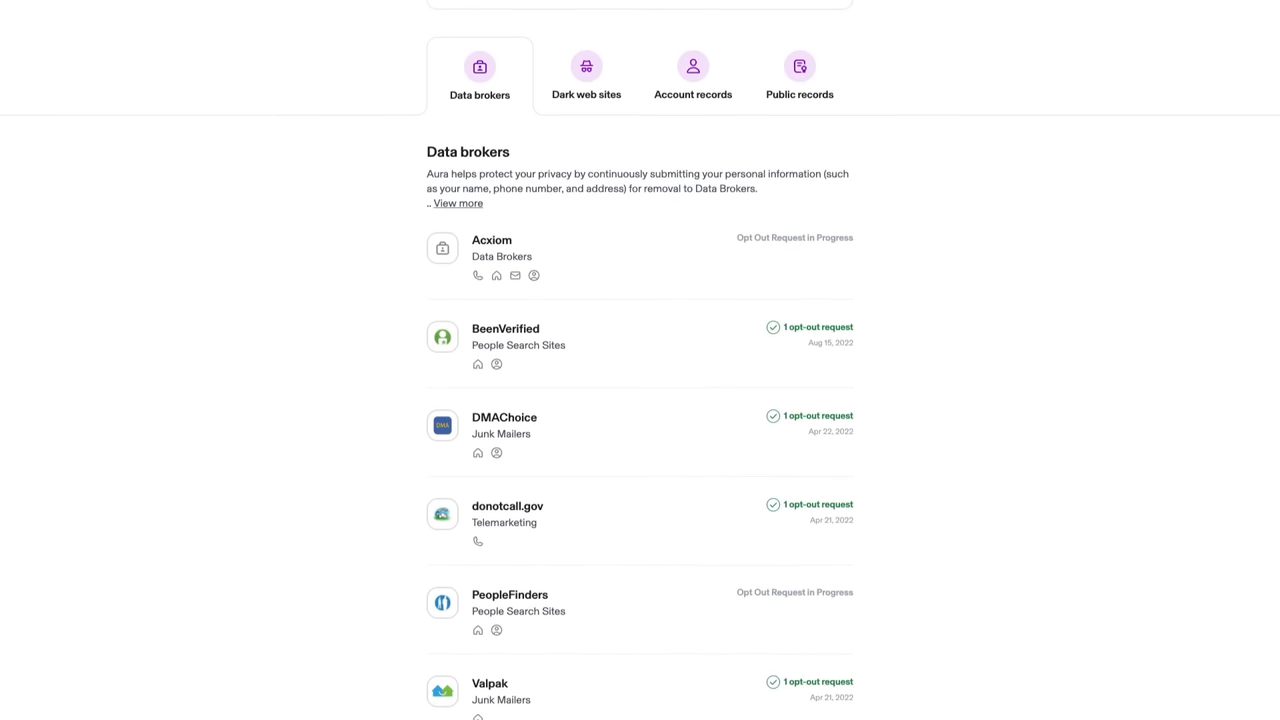